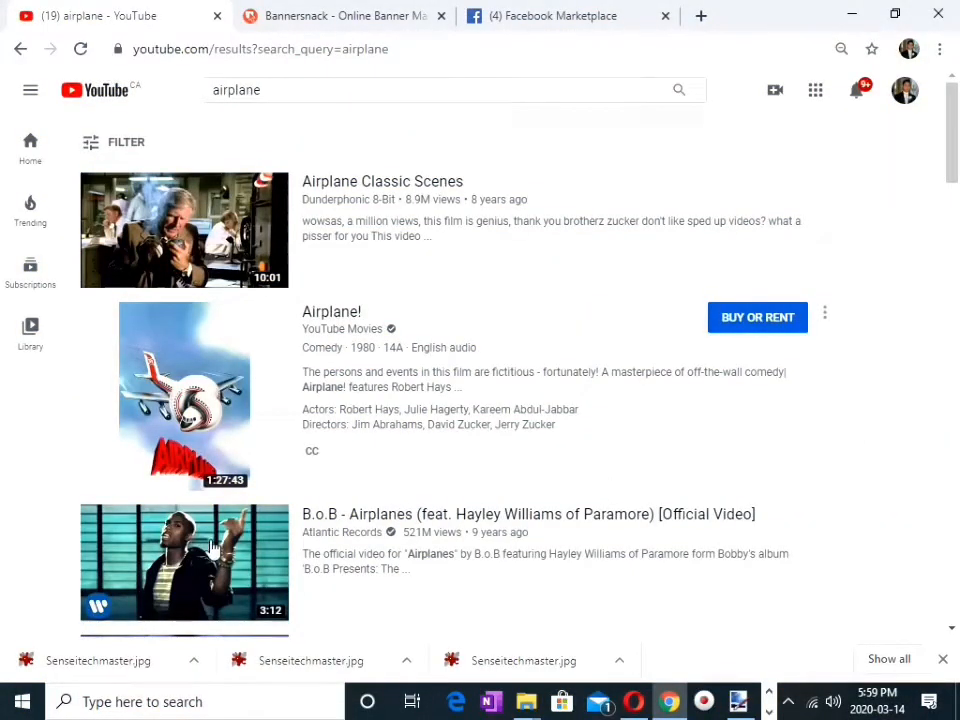
Minimize Chrome's YouTube 'airplane' results so the Windows desktop shows
left_click(184, 564)
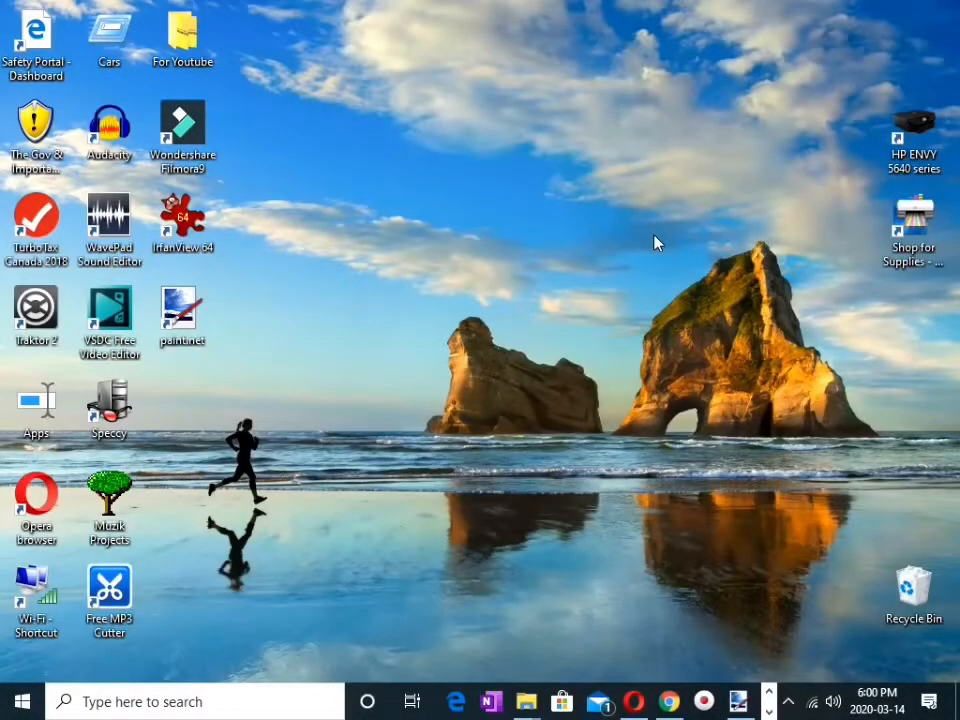
mouse_move(640, 440)
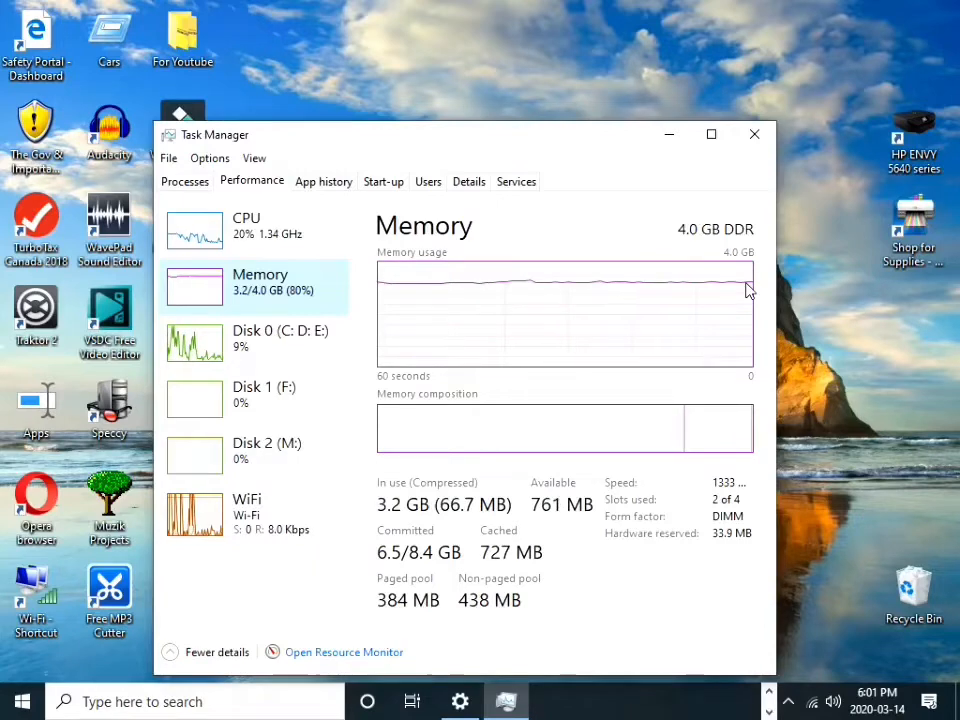
mouse_move(216, 344)
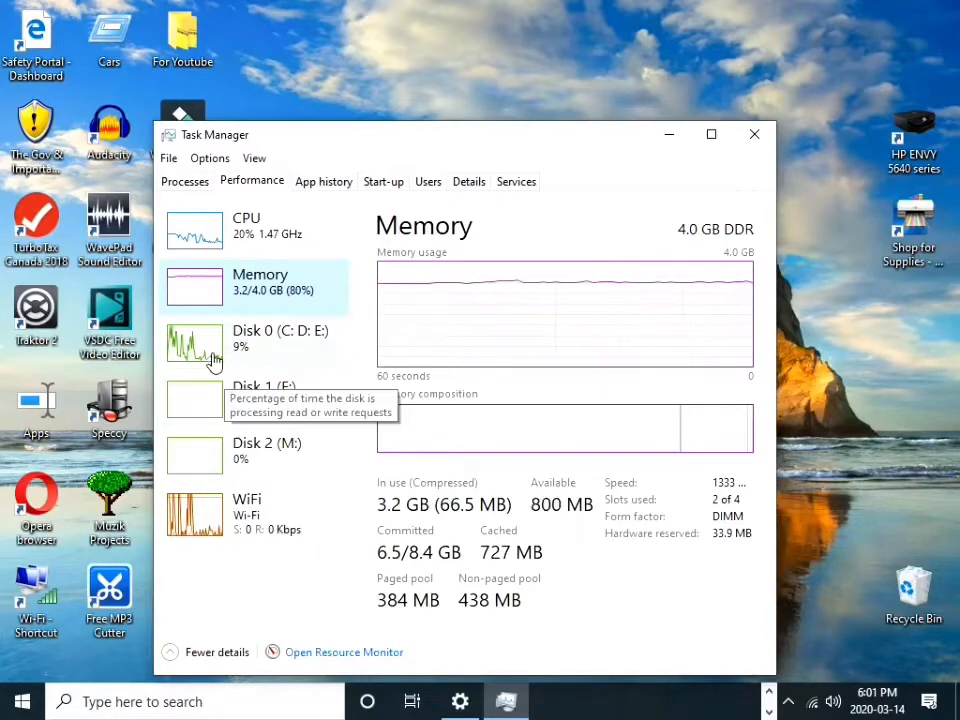
Show the Processes list in Task Manager with CPU, memory, disk and network usage
left_click(184, 180)
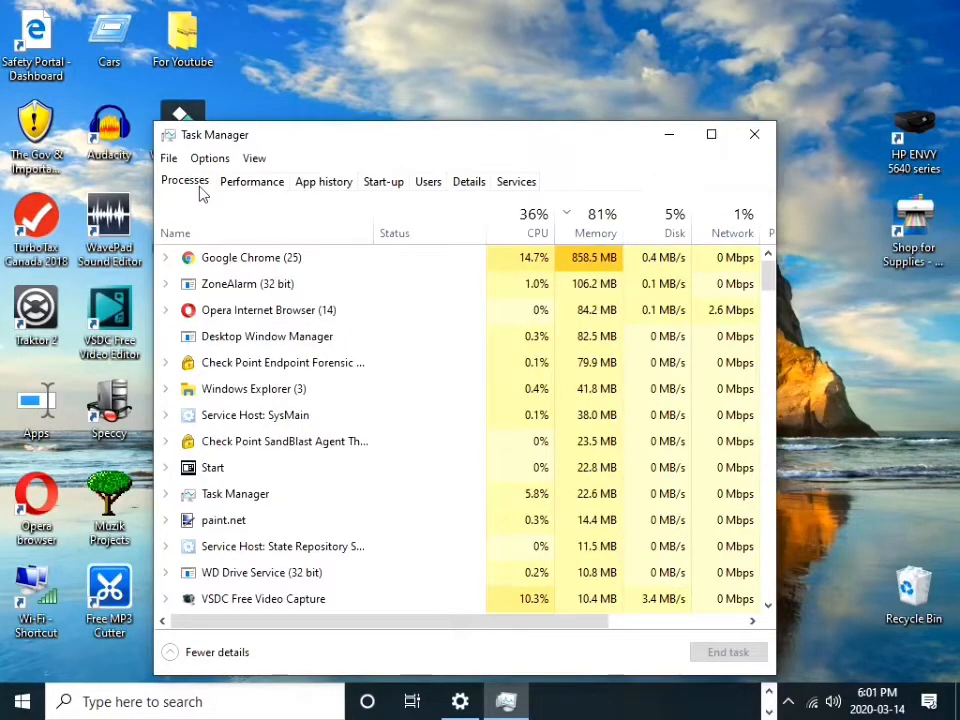
Sort the process list by CPU usage descending, putting Chrome and system services first
left_click(536, 220)
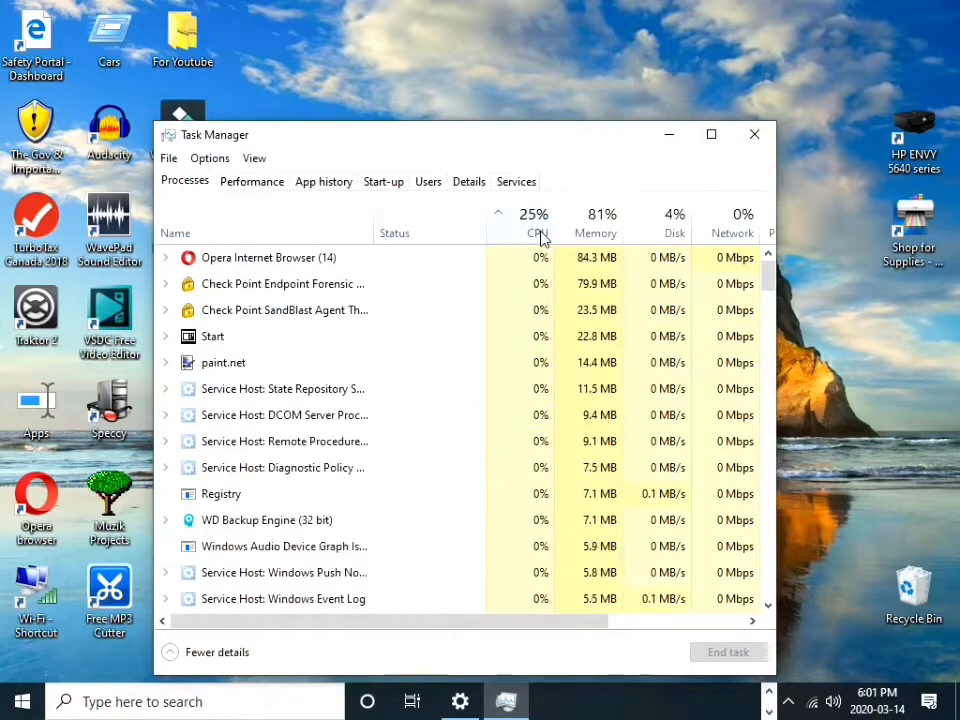
left_click(536, 224)
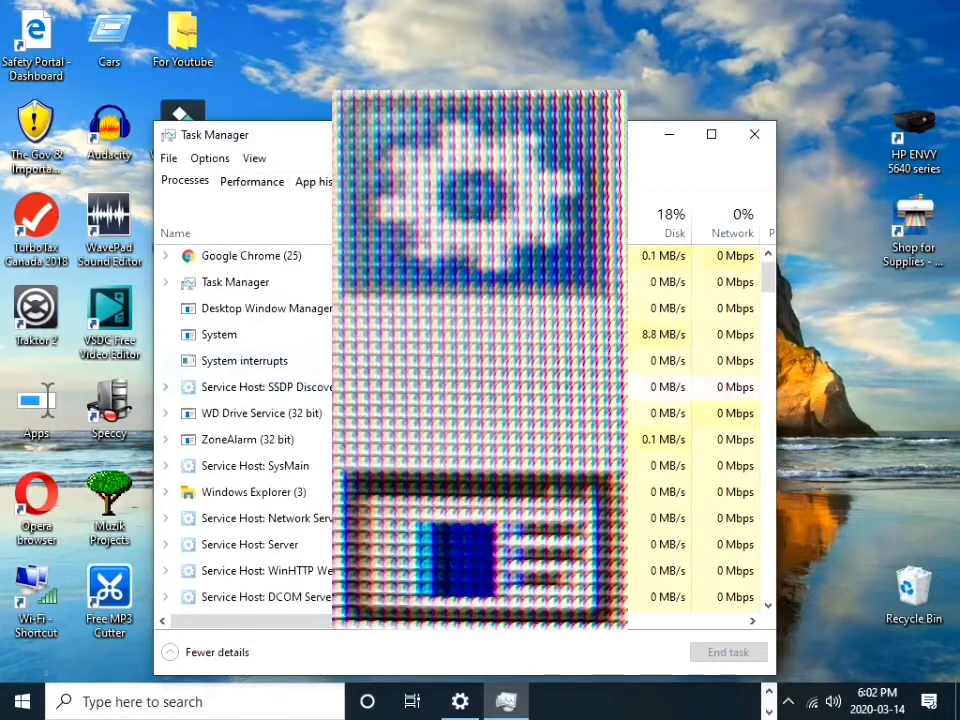
scroll("down", 3)
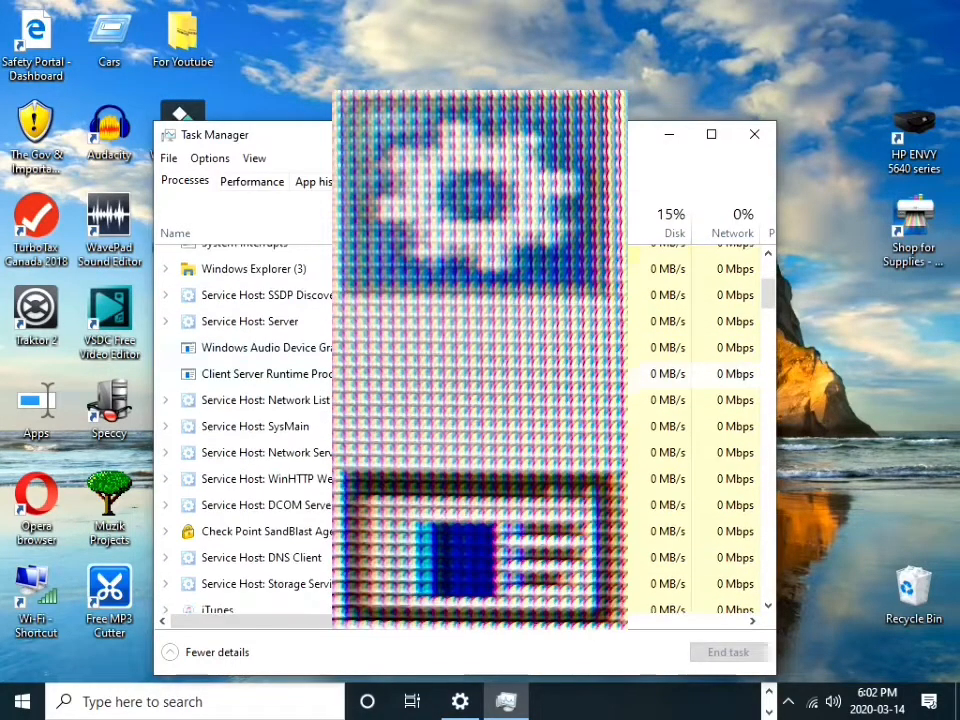
scroll("down", 3)
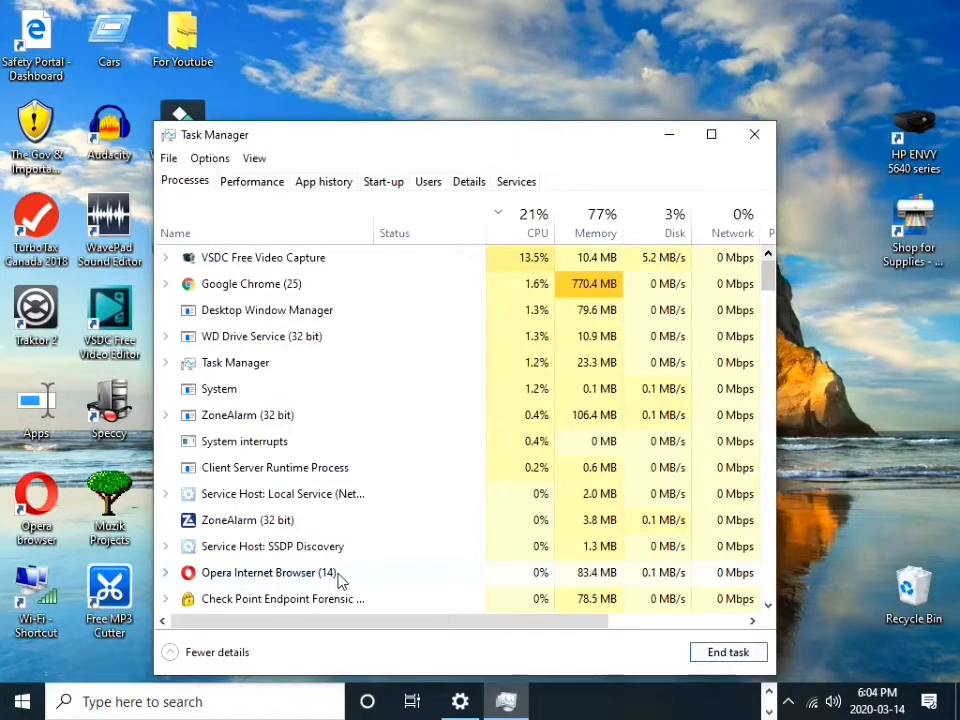
Expand the Opera Internet Browser (14) group to list its individual processes
left_click(164, 572)
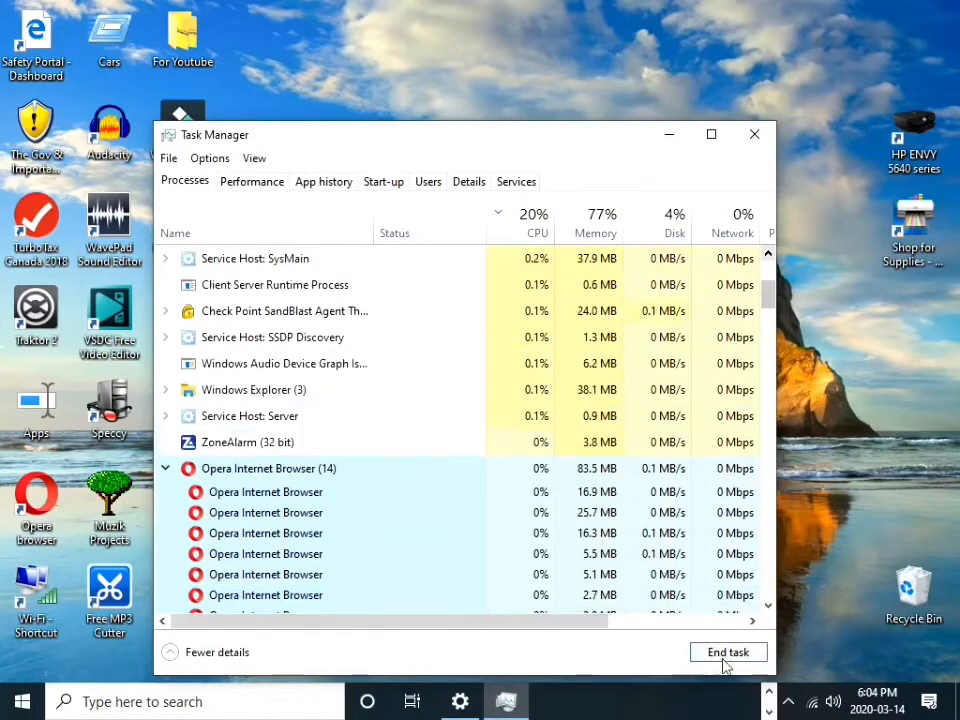